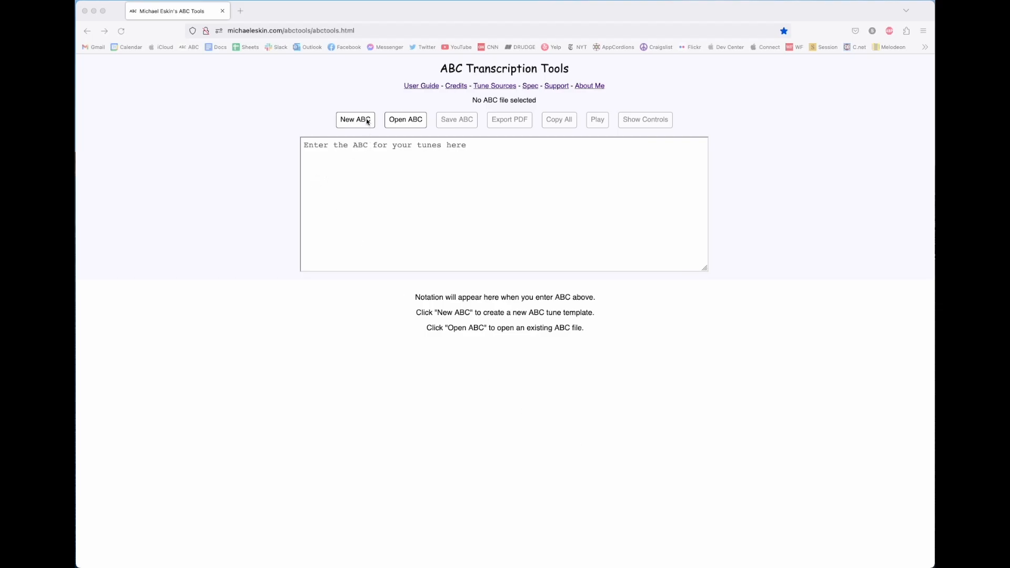
Load jigs-12.abc so its jigs render as sheet music, including The Black Rogue.
left_click(405, 119)
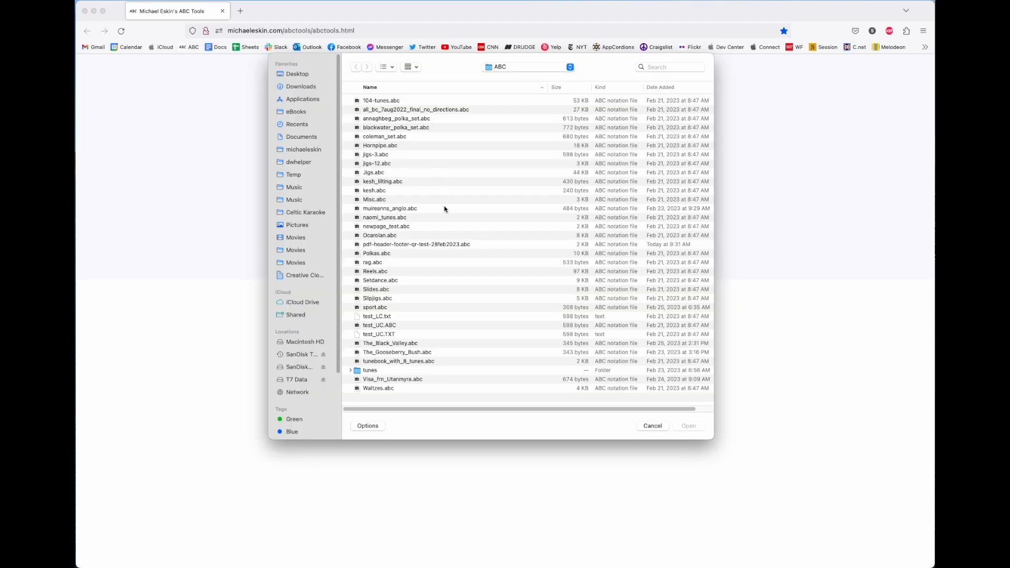
left_click(377, 163)
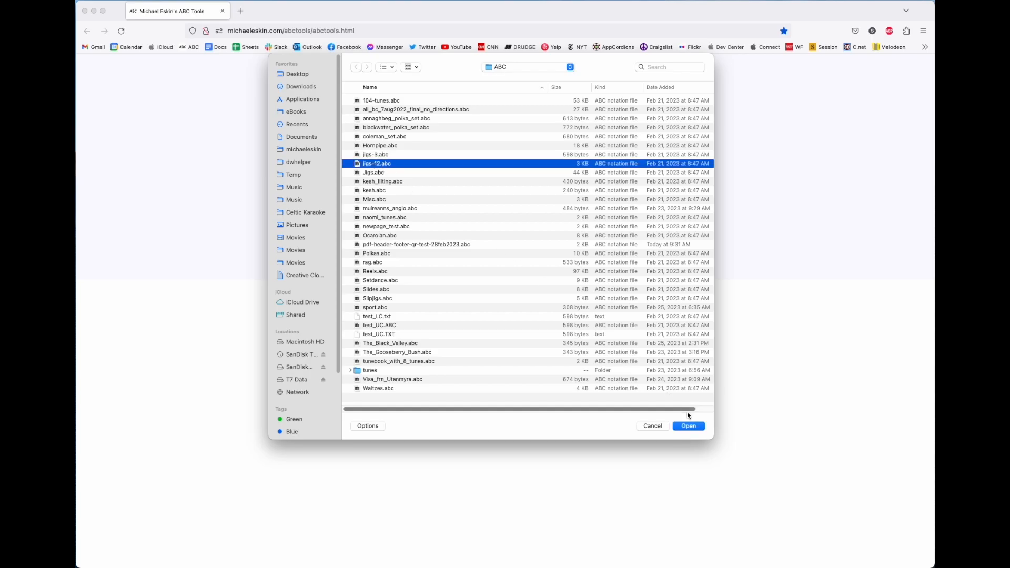
left_click(688, 426)
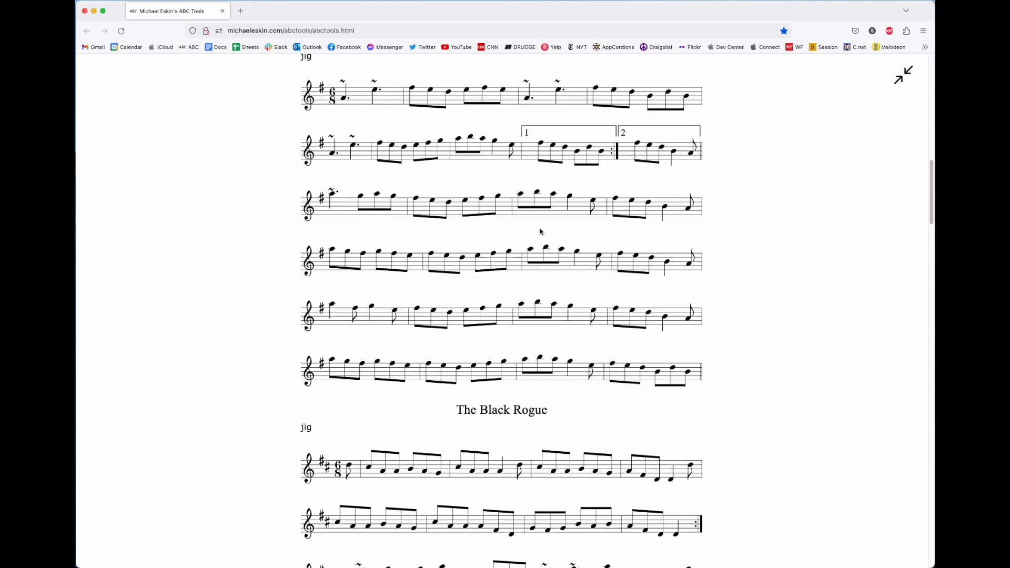
Scroll through the rendered jigs and leave the full-page notation view.
scroll("down", 3)
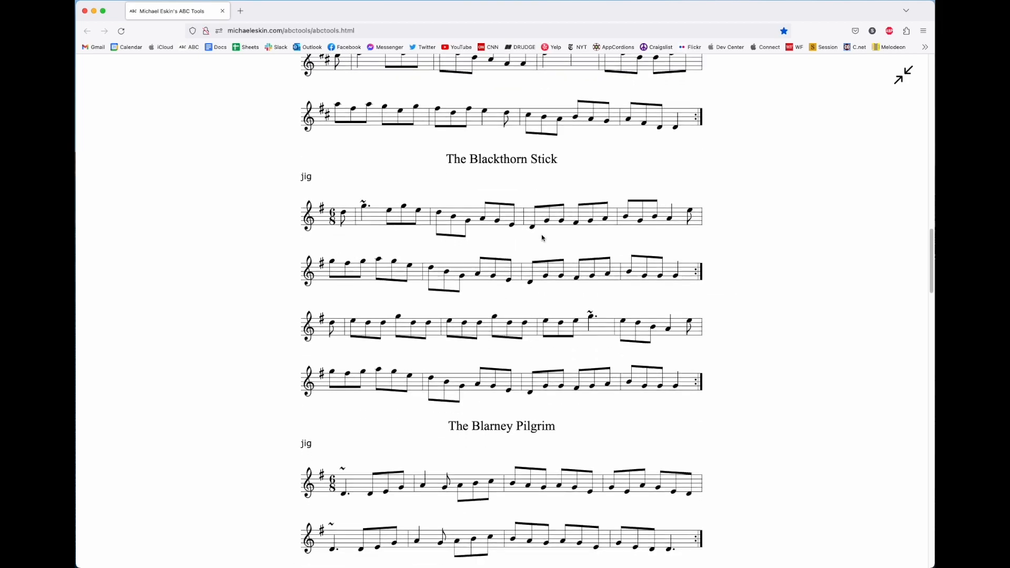
scroll("down", 3)
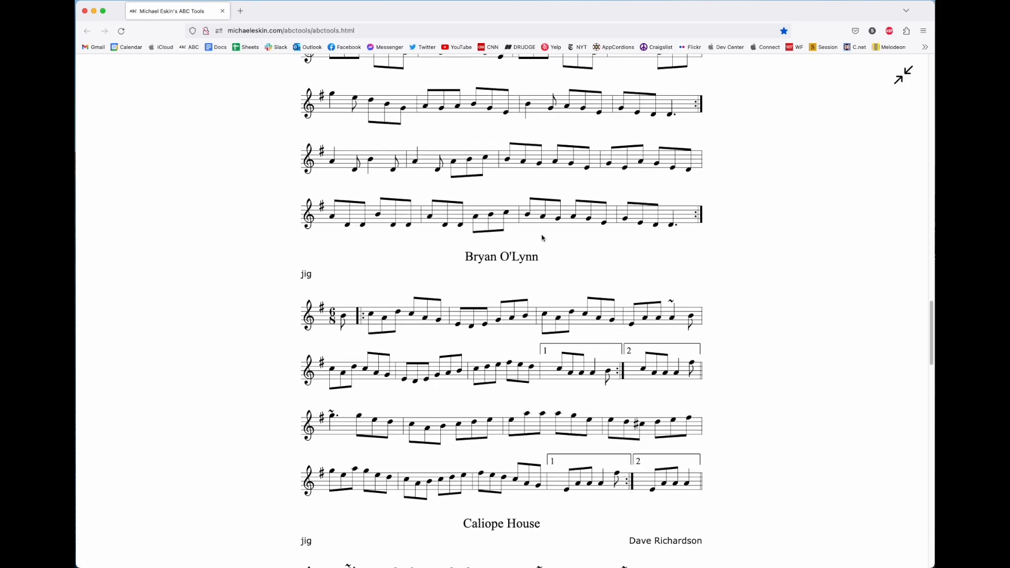
scroll("down", 3)
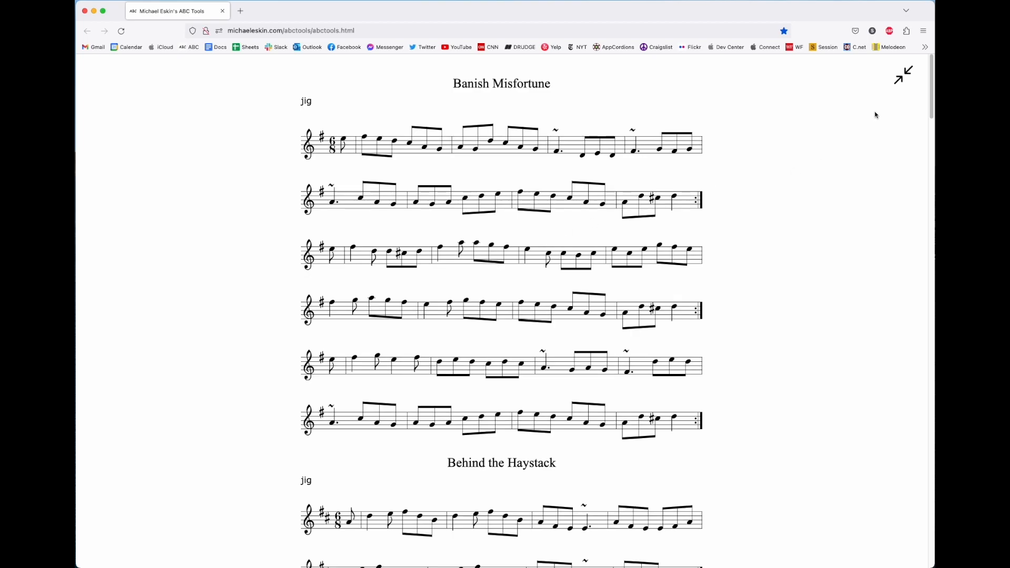
left_click(903, 75)
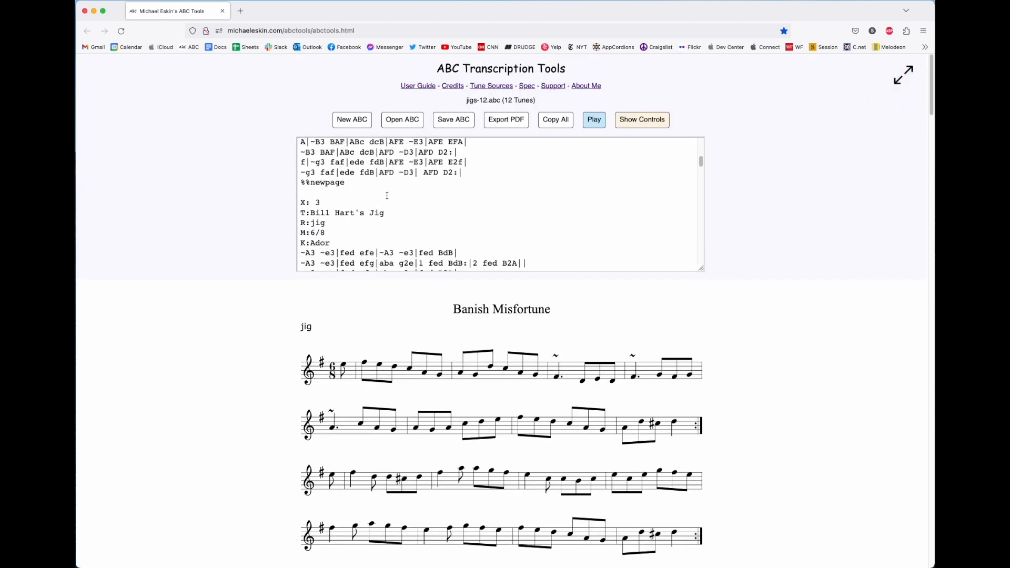
scroll("down", 3)
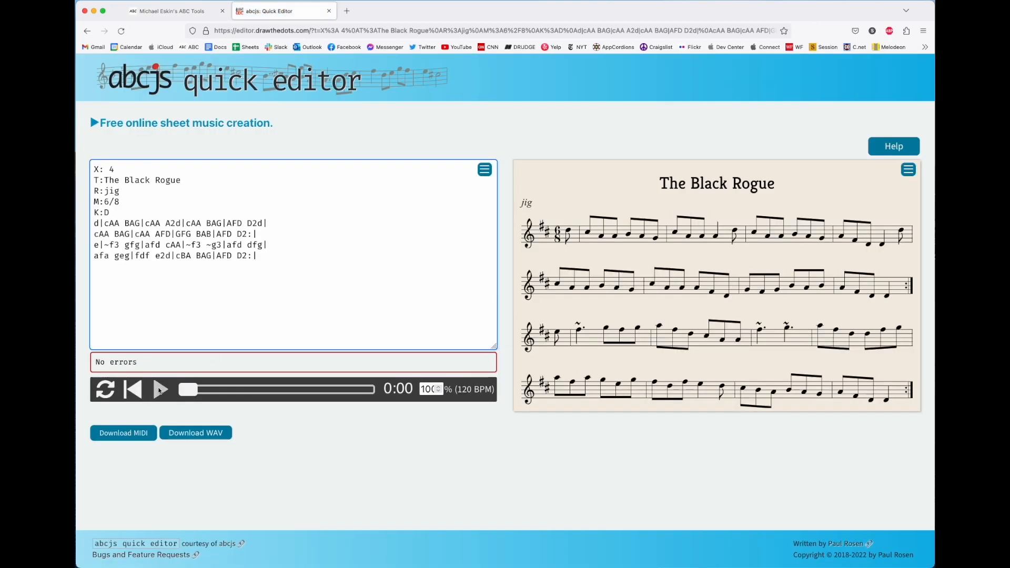
Play The Black Rogue in the quick editor, then close it and deselect the tune text.
left_click(160, 388)
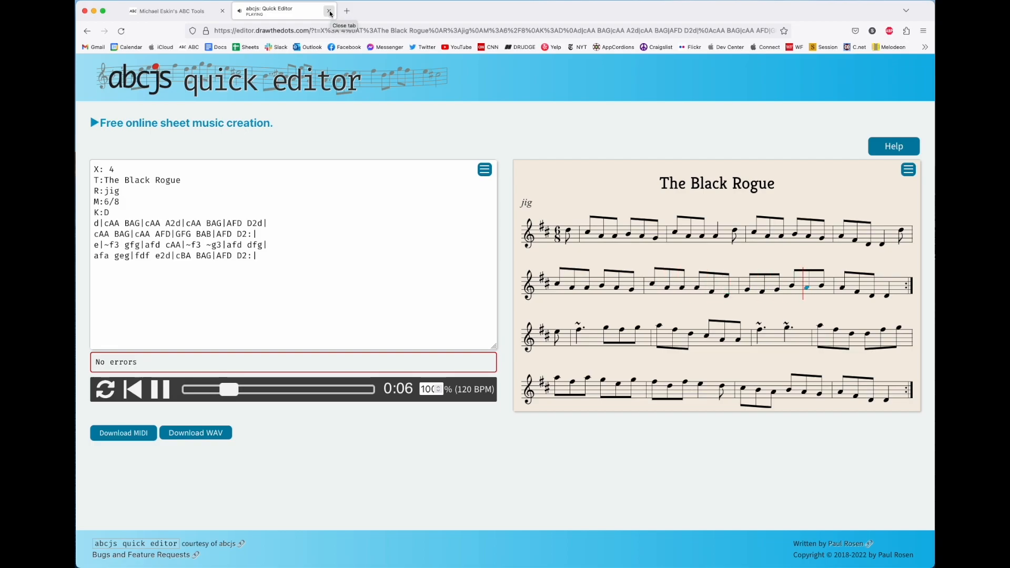
left_click(329, 10)
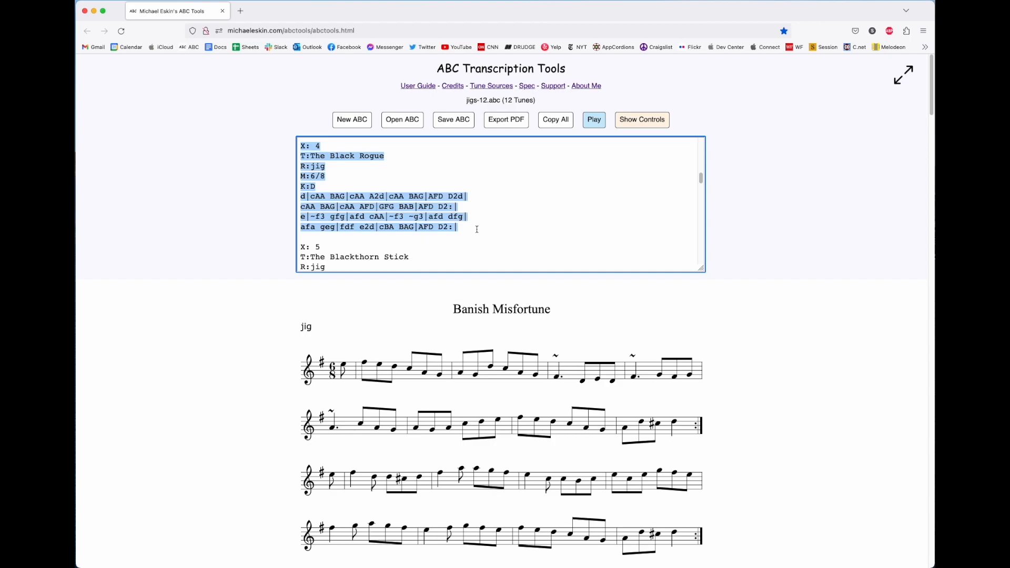
left_click(476, 228)
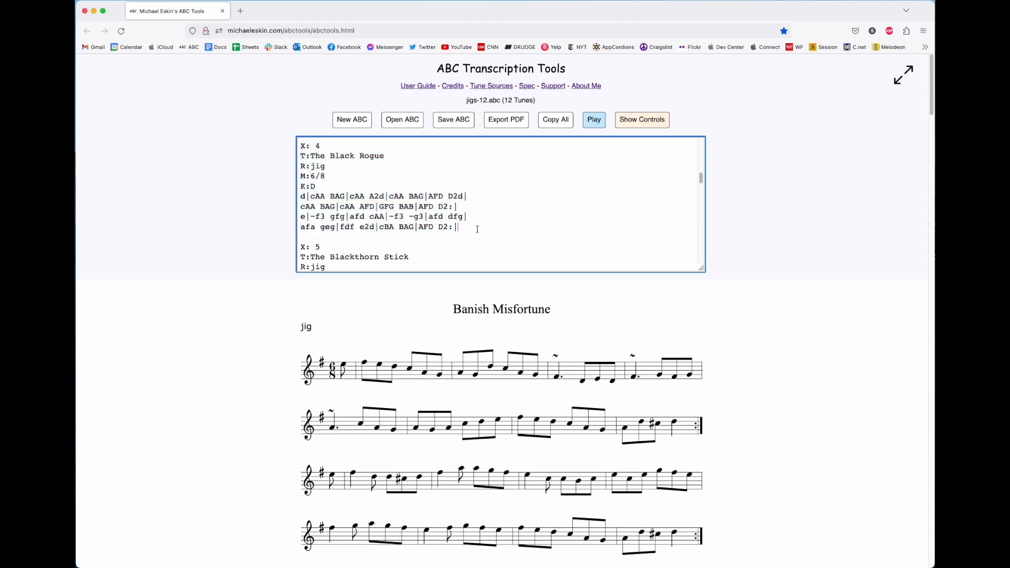
Show The Blarney Pilgrim in the quick editor, then return to ABC Transcription Tools.
scroll("down", 3)
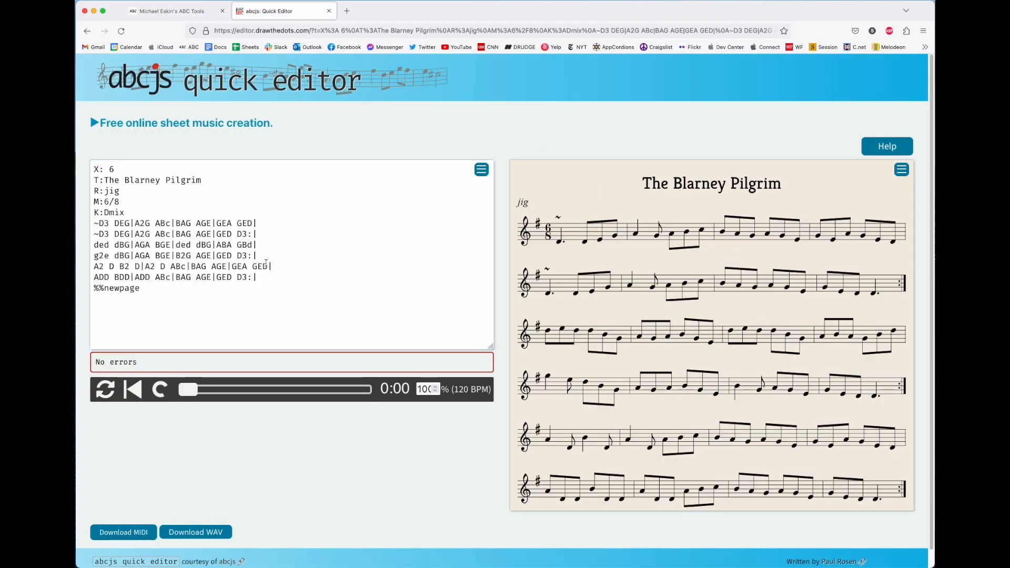
left_click(159, 389)
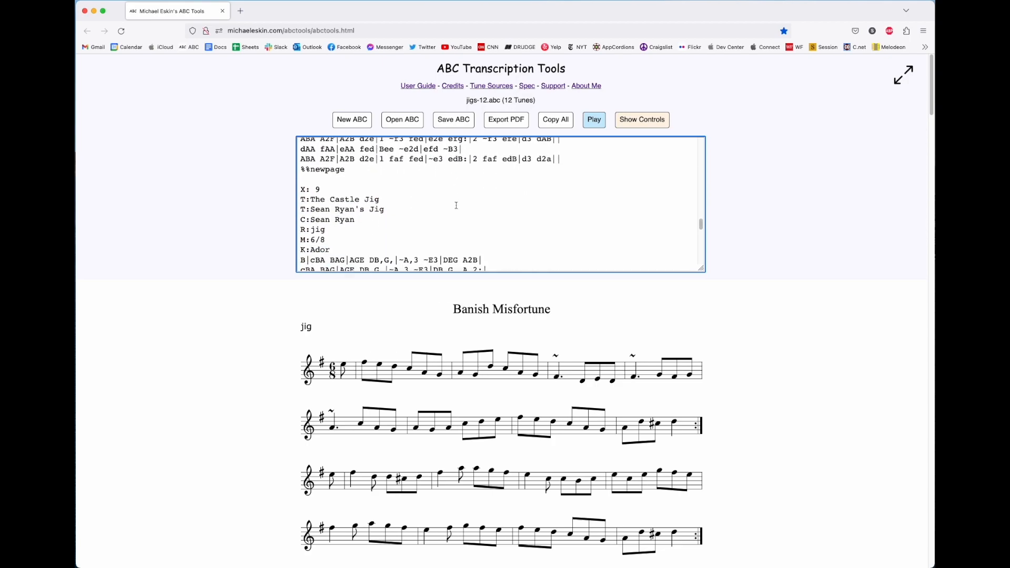
Start The Castle Jig playing in the quick editor and return to the ABC Tools page.
scroll("down", 3)
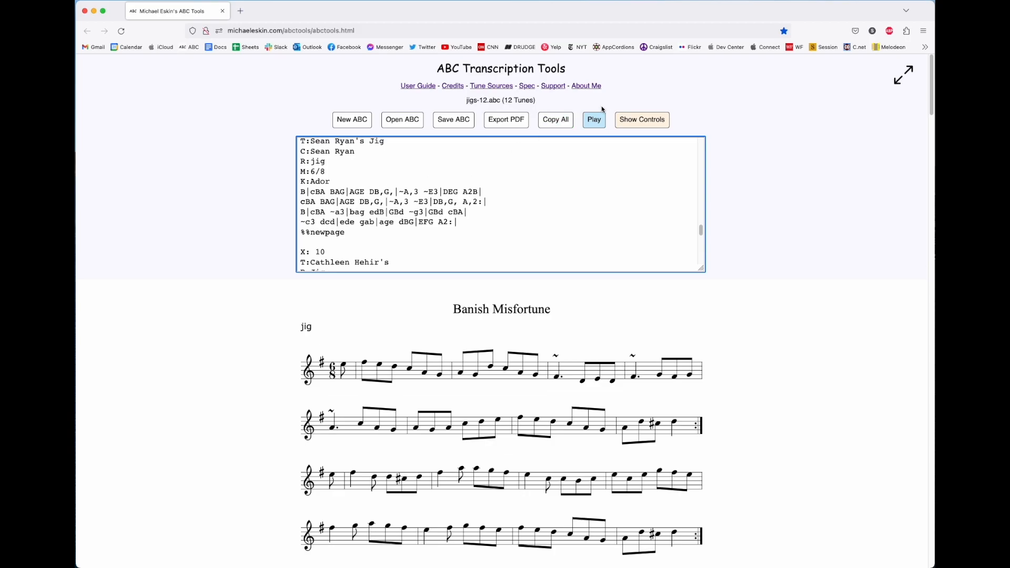
left_click(592, 119)
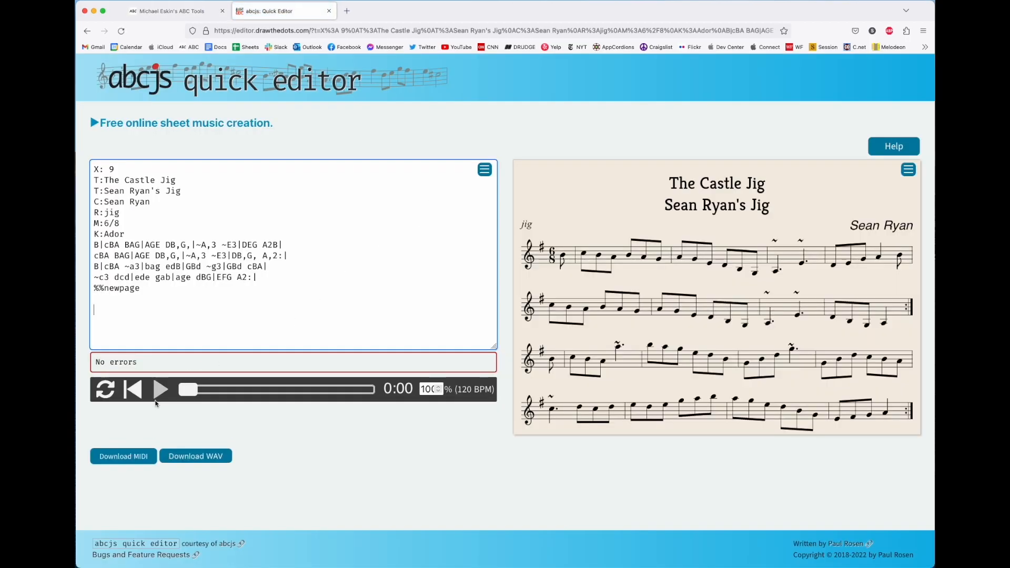
left_click(160, 388)
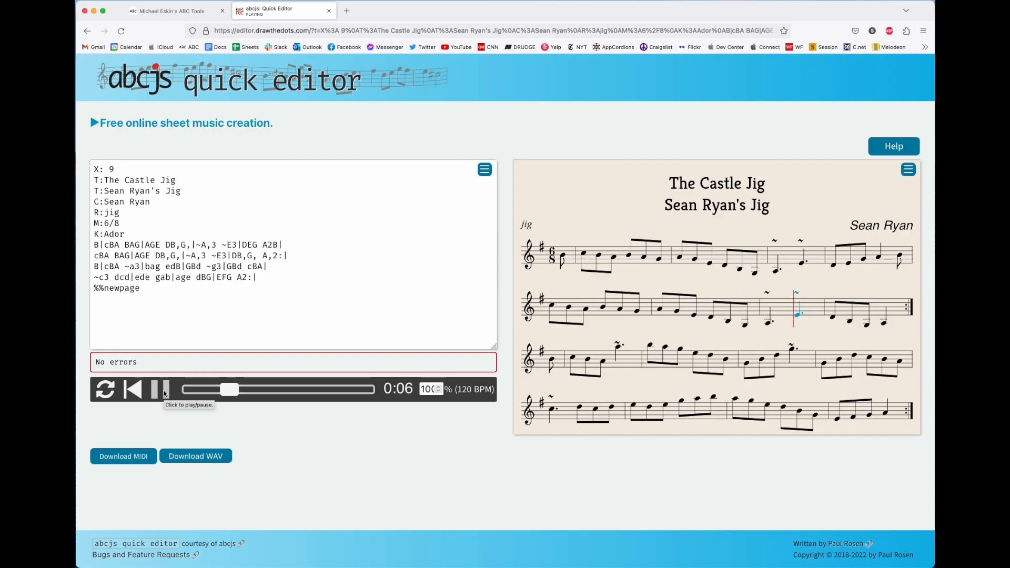
left_click(174, 10)
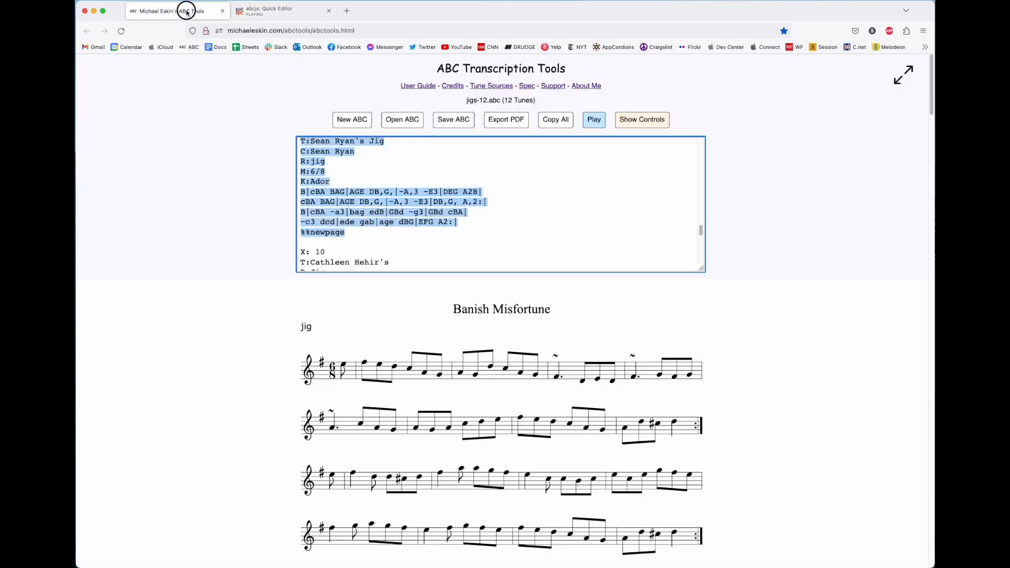